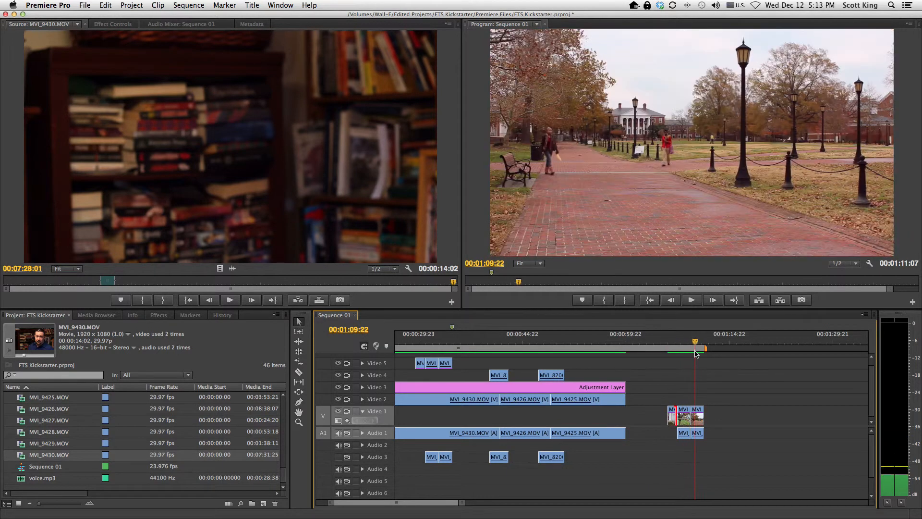
# Step: Preview the final clips, then add a new Adjustment Layer item with default settings confirmed
pyautogui.moveTo(704, 349); pyautogui.dragTo(671, 350)
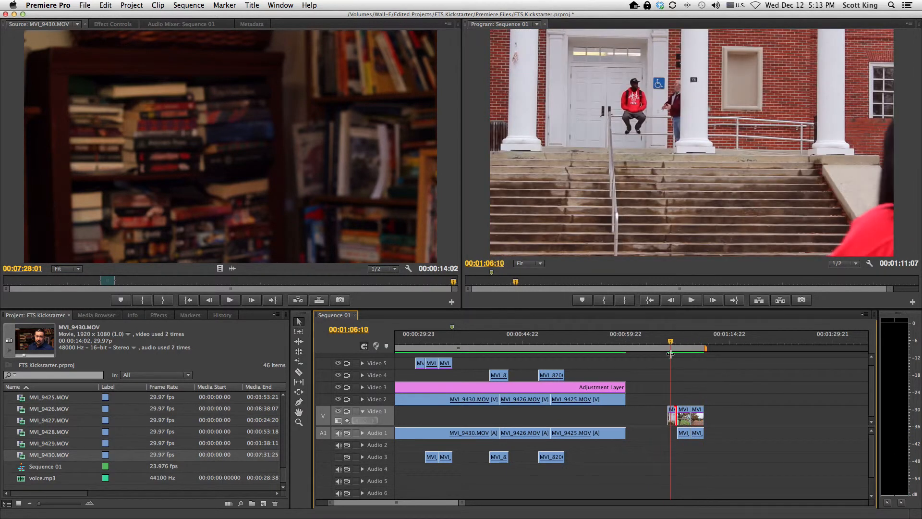
pyautogui.click(694, 342)
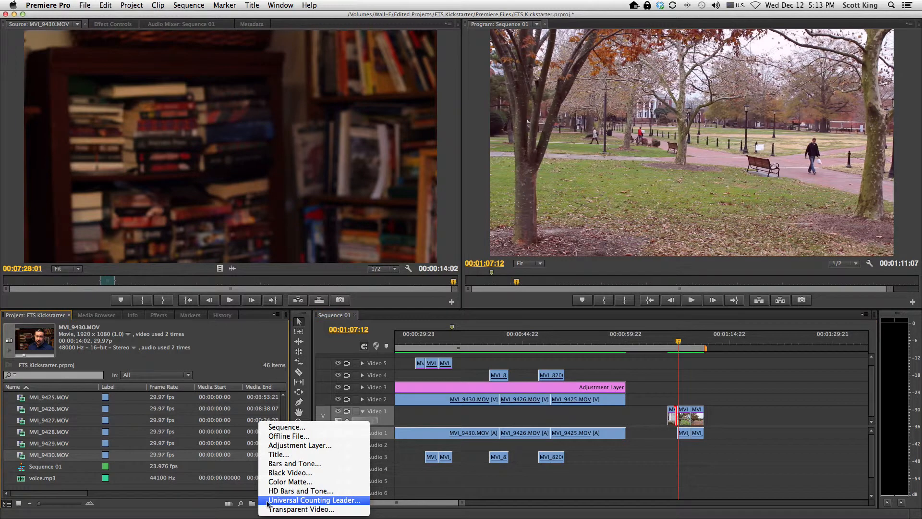
pyautogui.moveTo(300, 445)
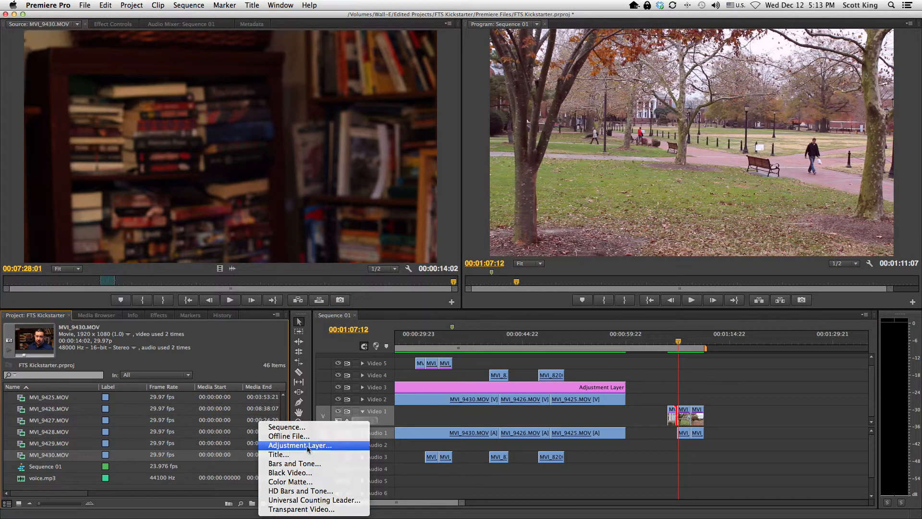
pyautogui.click(300, 445)
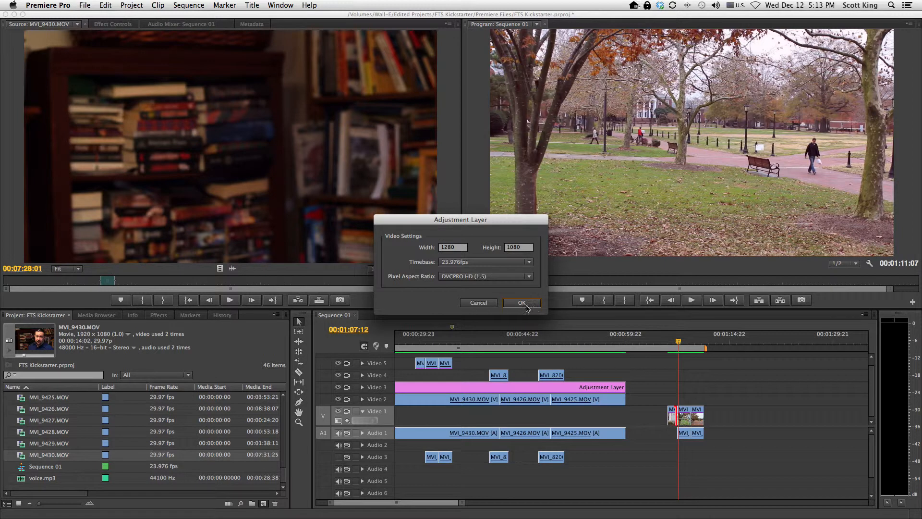
pyautogui.click(521, 302)
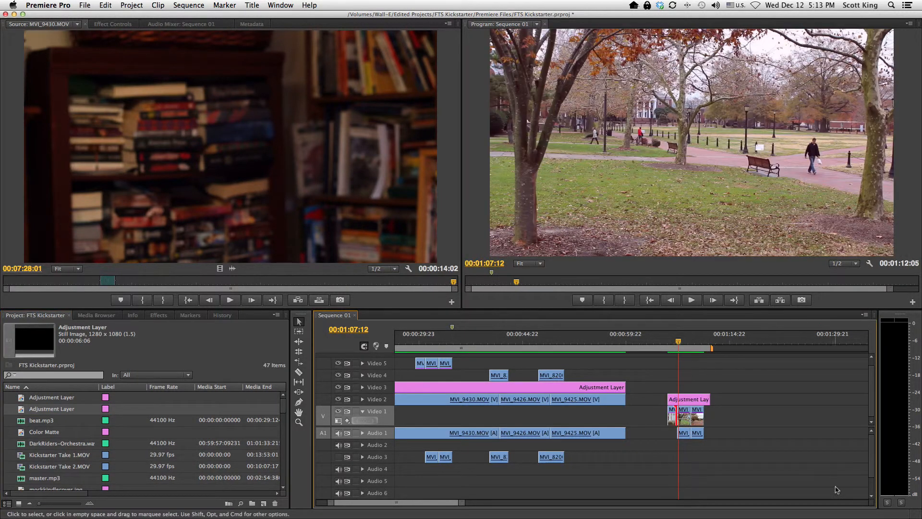
# Step: Place the adjustment layer on Video 2 over the final clips and trim its end to their length
pyautogui.moveTo(711, 400); pyautogui.dragTo(829, 399)
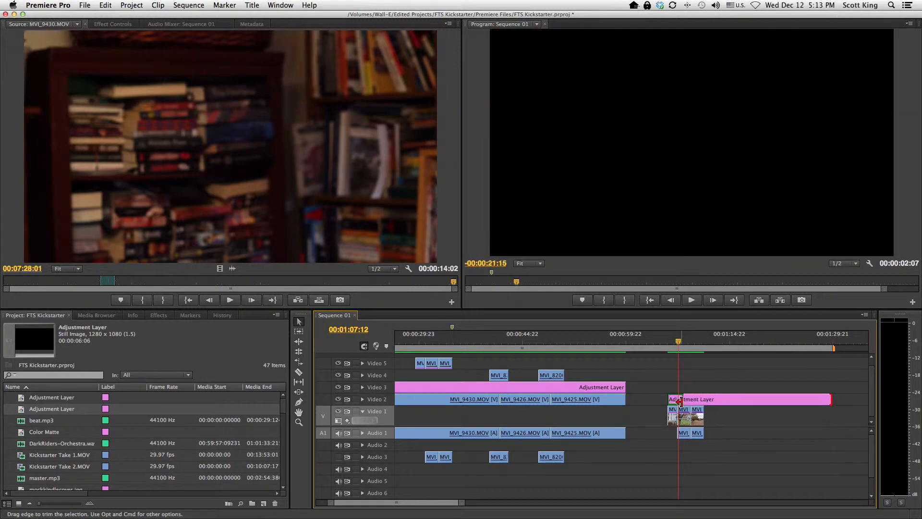
pyautogui.moveTo(831, 400); pyautogui.dragTo(706, 399)
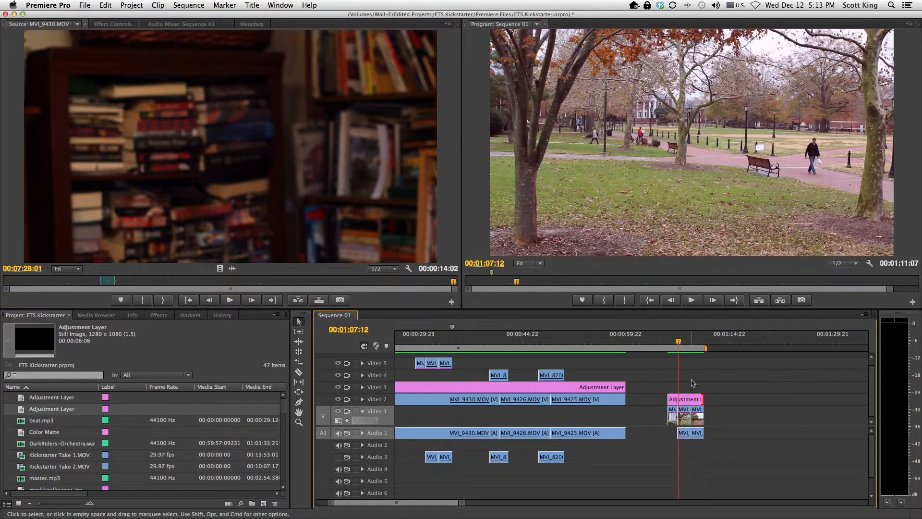
pyautogui.doubleClick(685, 398)
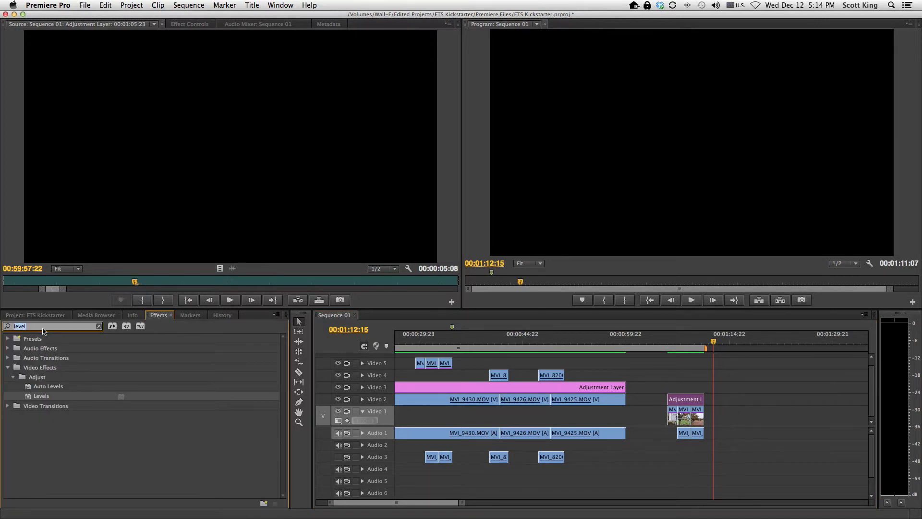
# Step: Search the Effects panel for 'color' to find Color Balance (HLS) under Color Correction
pyautogui.write('color')
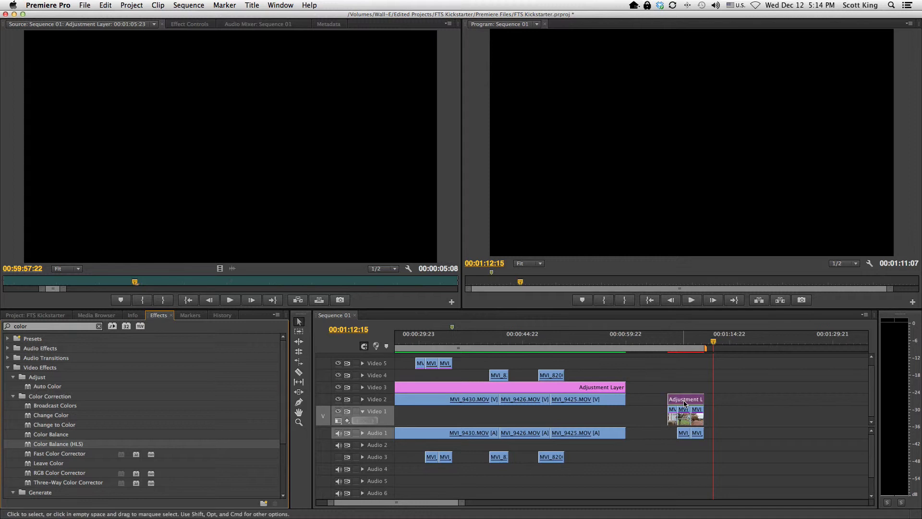
pyautogui.moveTo(685, 404)
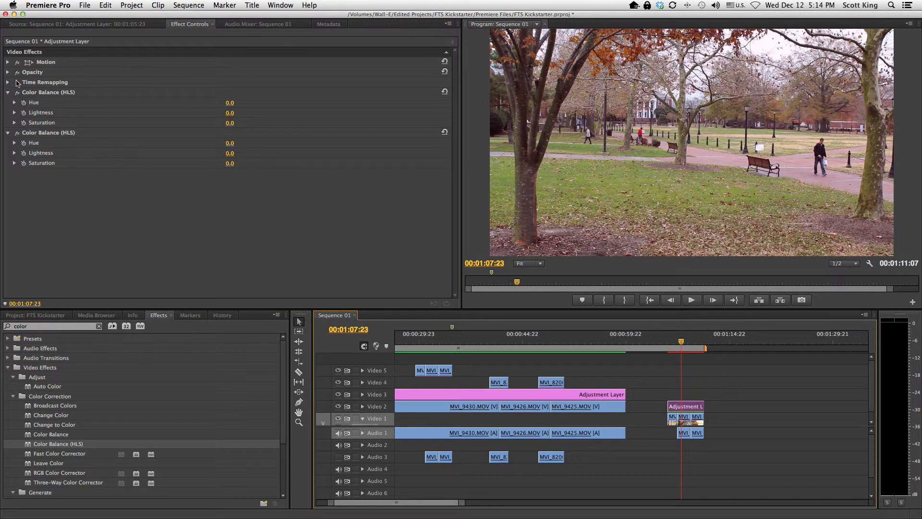
# Step: Expand Color Balance (HLS) in Effect Controls and drag Saturation to -100
pyautogui.click(14, 142)
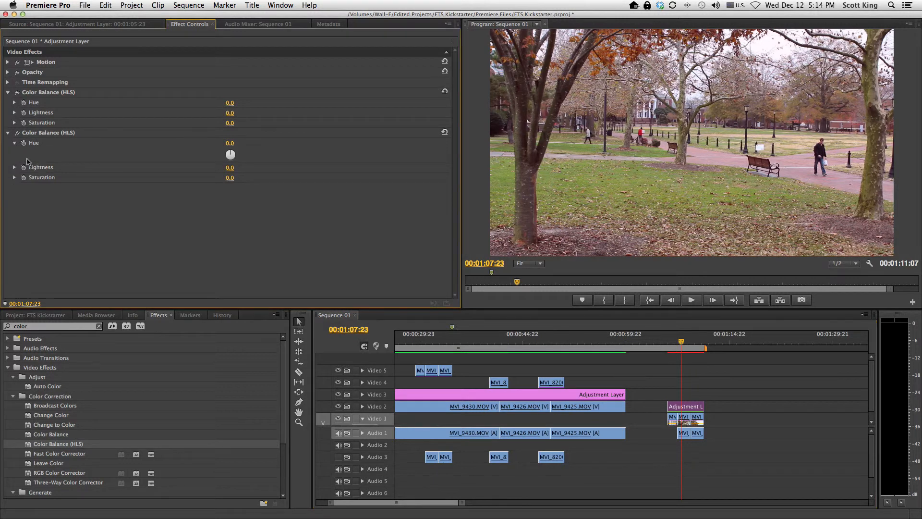
pyautogui.moveTo(197, 182)
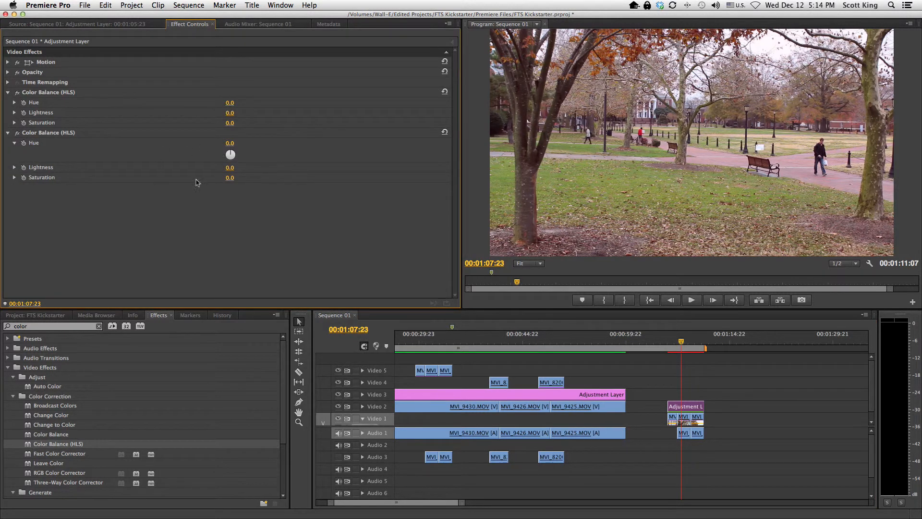
pyautogui.moveTo(230, 177); pyautogui.dragTo(236, 178)
pyautogui.write('-100')
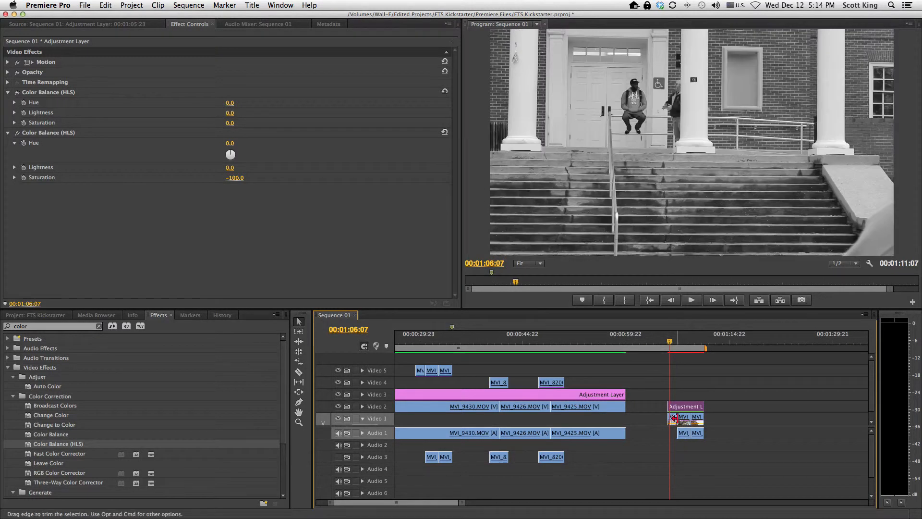
pyautogui.click(698, 333)
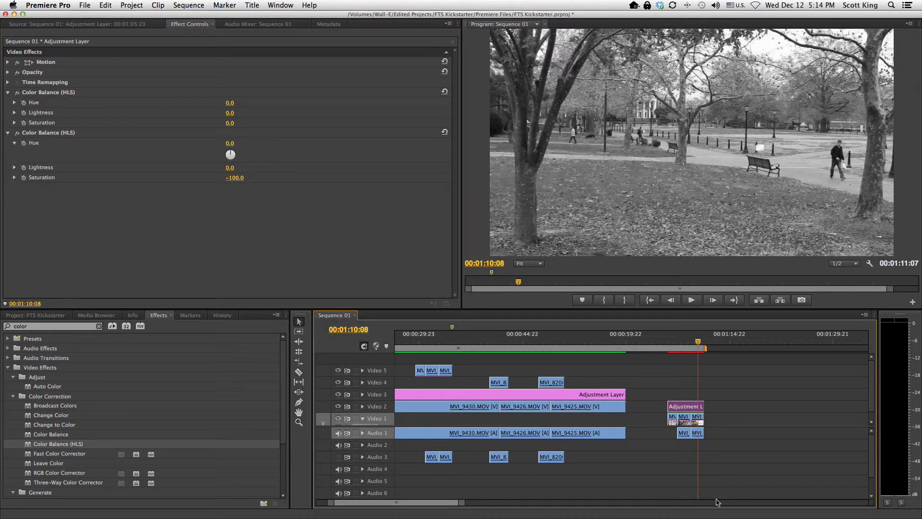
pyautogui.moveTo(697, 341); pyautogui.dragTo(673, 341)
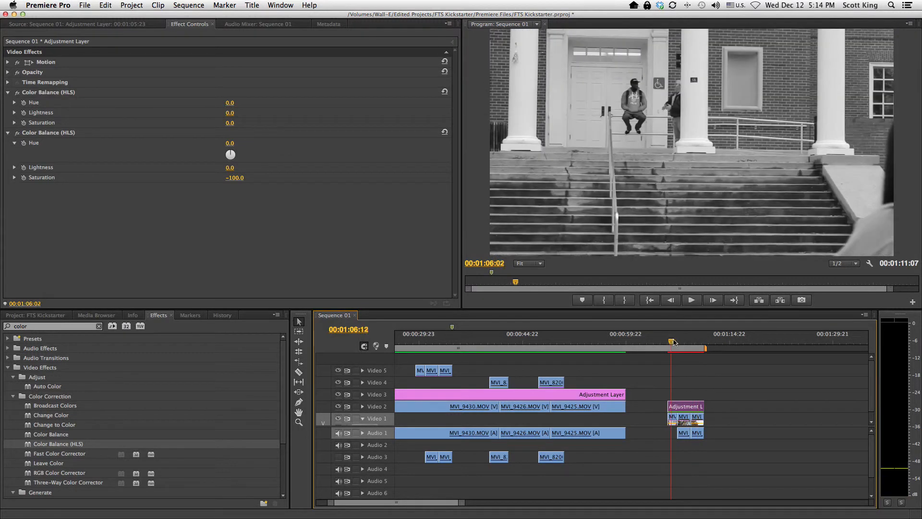